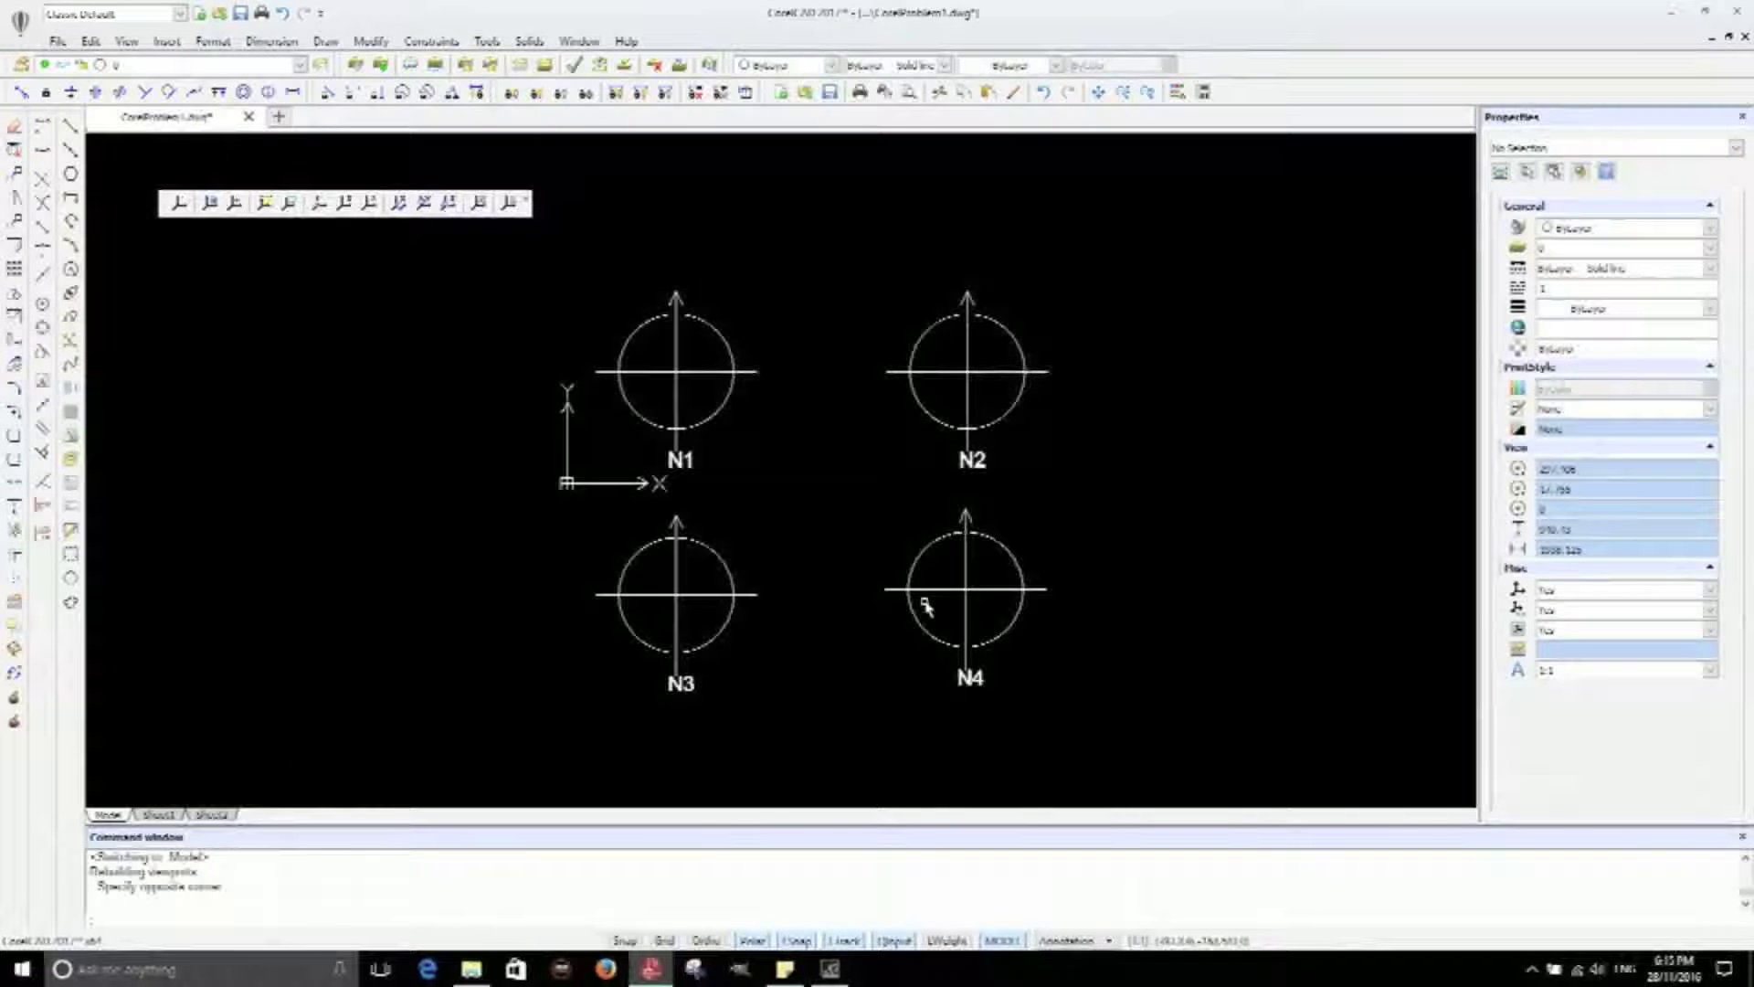
- Switch to the Sheet1 layout showing the four viewports N1 to N4
{"action": "left_click", "coordinate": [154, 813]}
{"action": "type", "text": "UCS"}
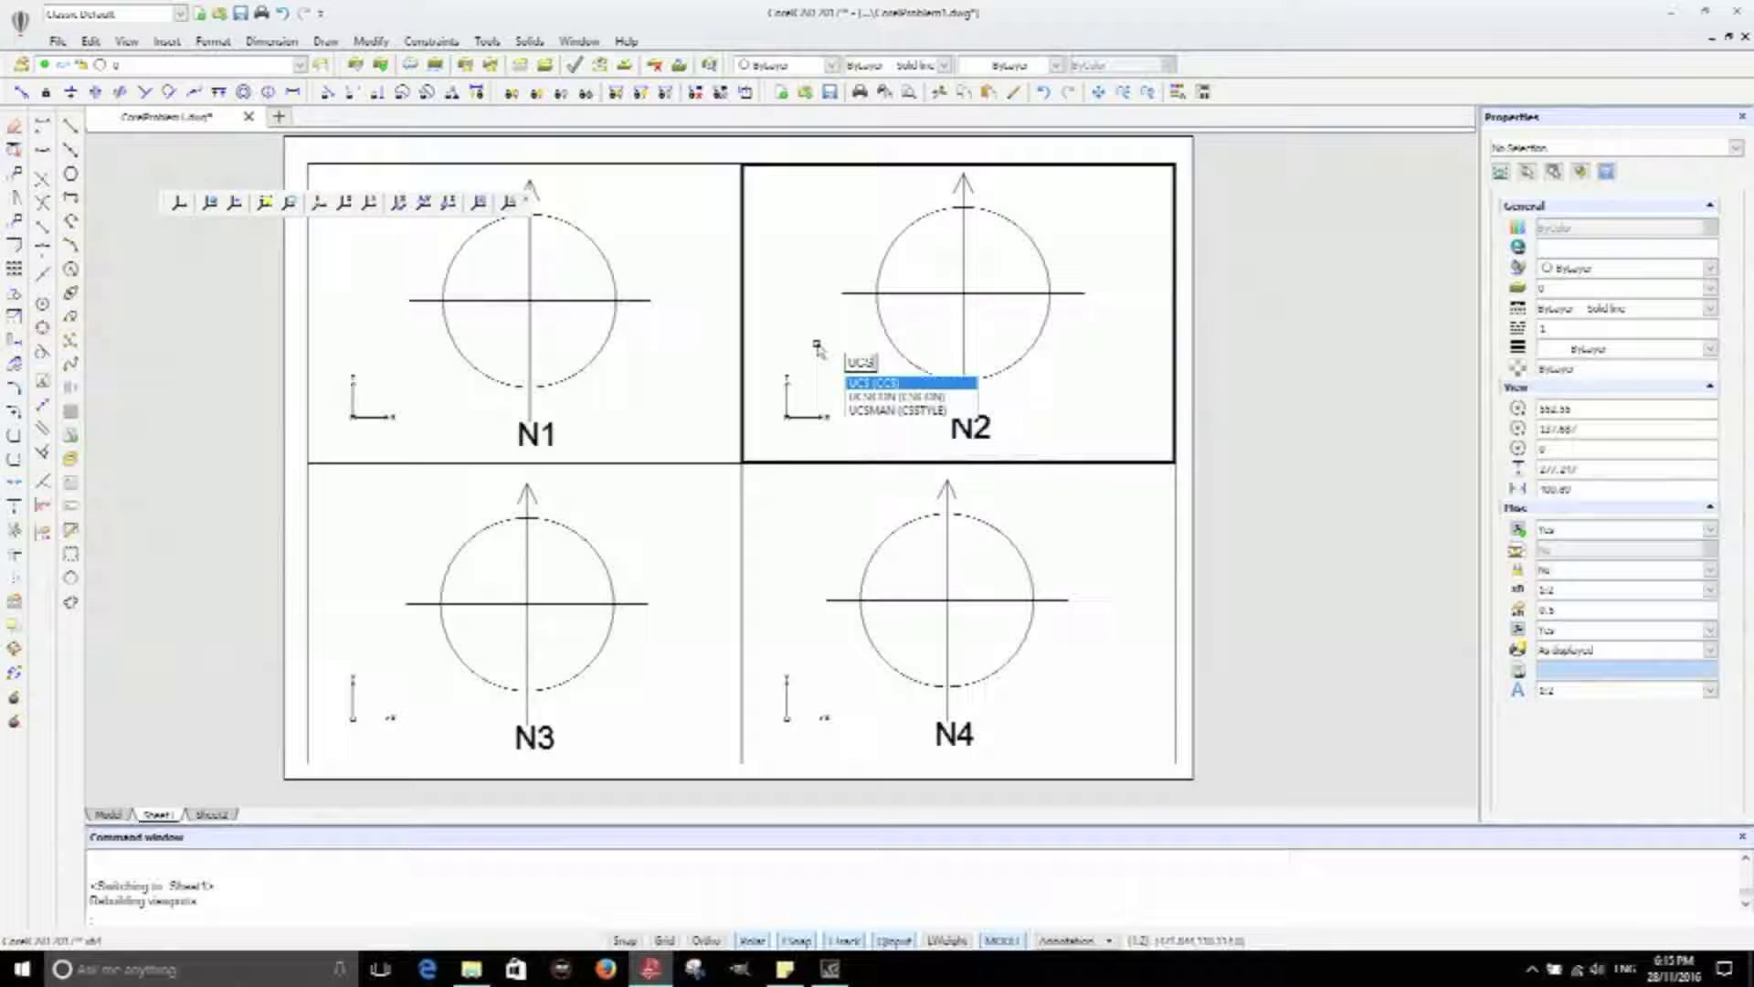
{"action": "left_click", "coordinate": [889, 384]}
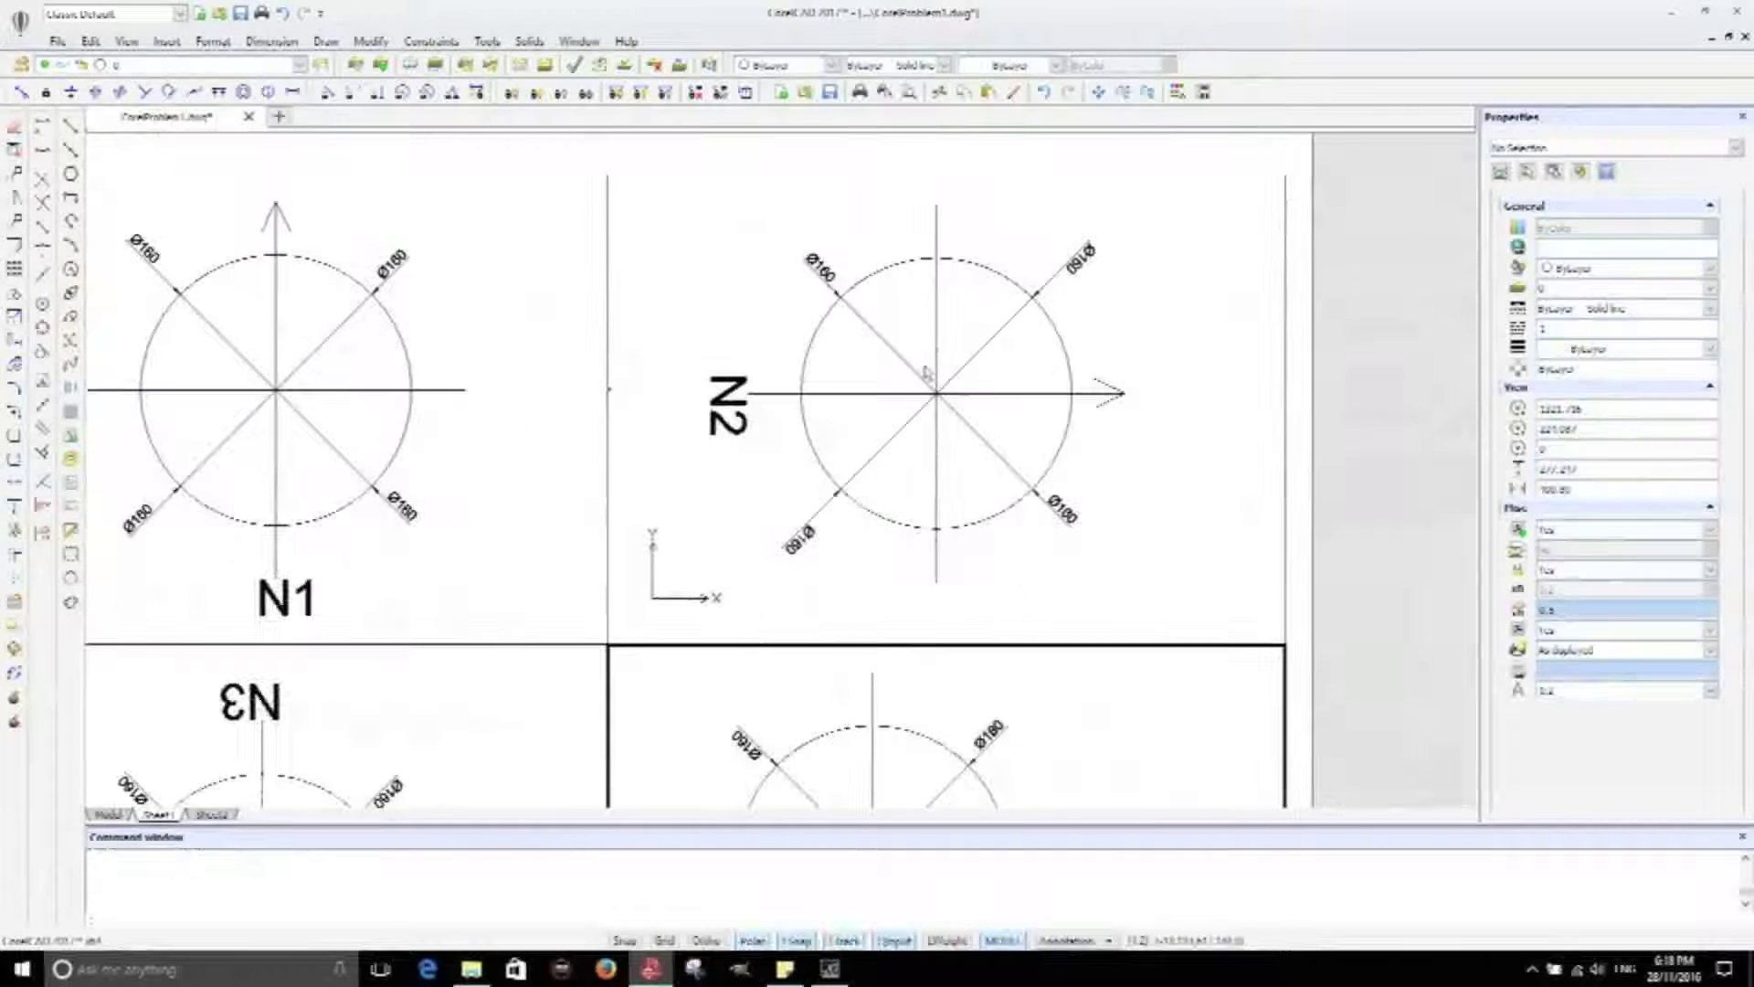
- Zoom the sheet to inspect the upside-down Ø160 diameter dimensions in the rotated viewports
{"action": "scroll", "scroll_direction": "down", "scroll_amount": 3}
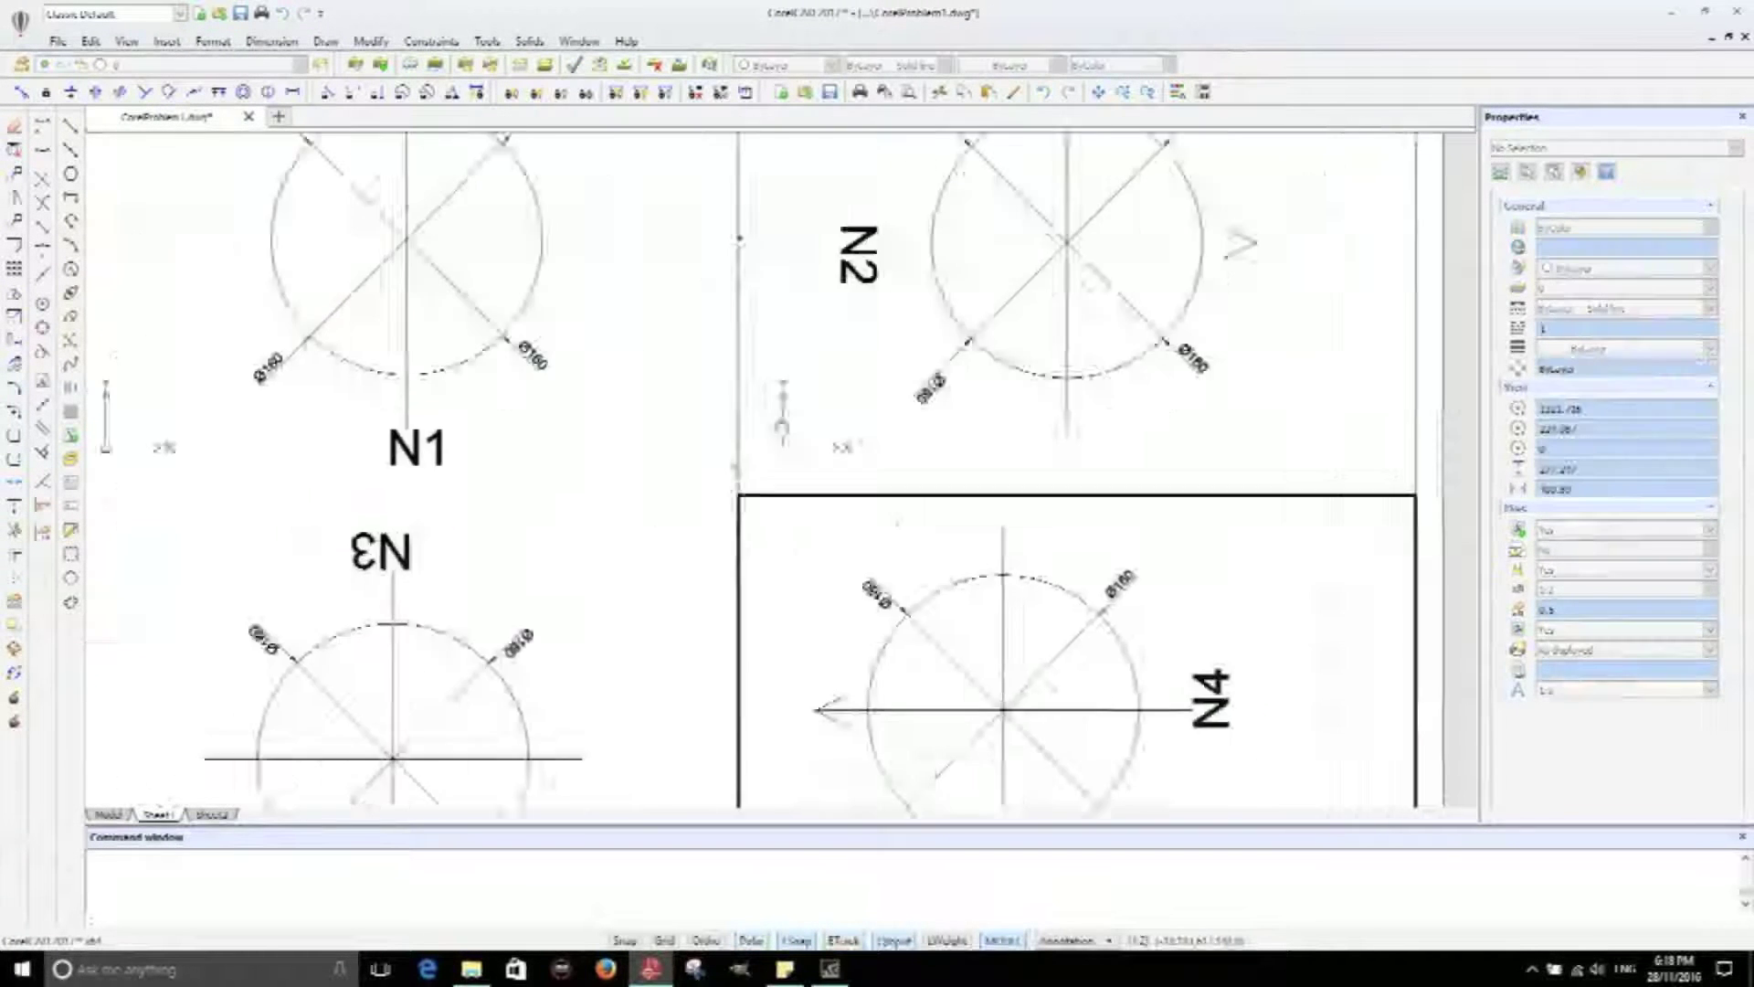